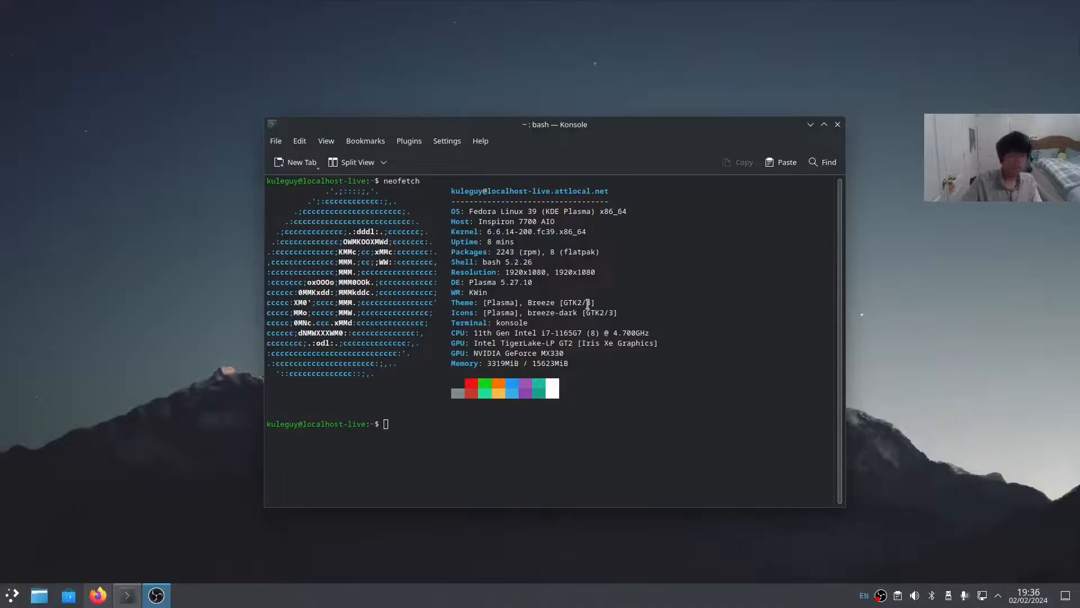
# Launch System Settings from the application launcher and go to Appearance
pyautogui.click(11, 594)
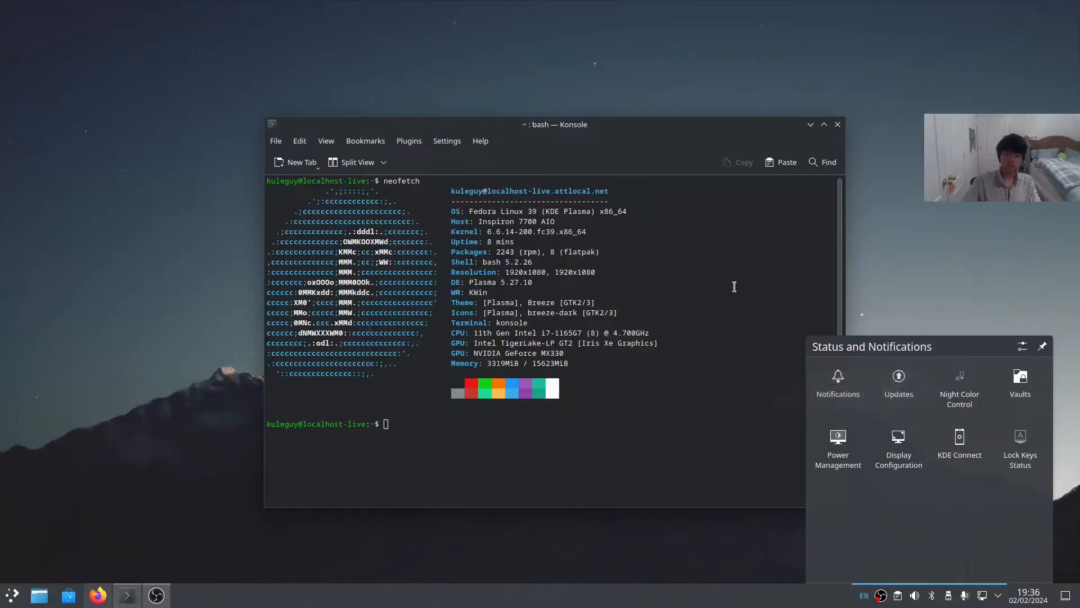
pyautogui.moveTo(713, 286)
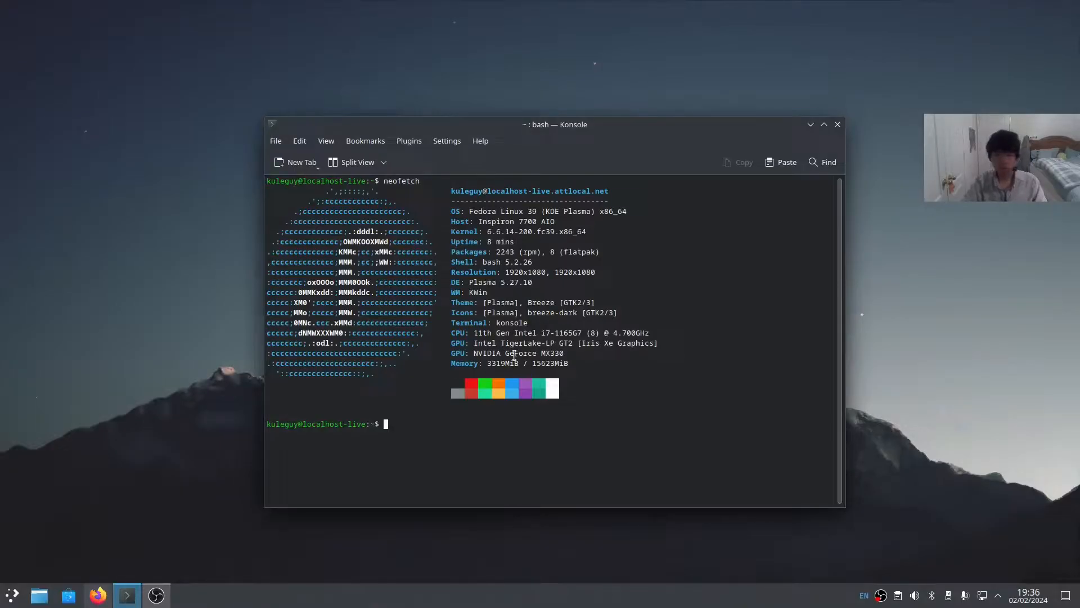
pyautogui.moveTo(647, 297)
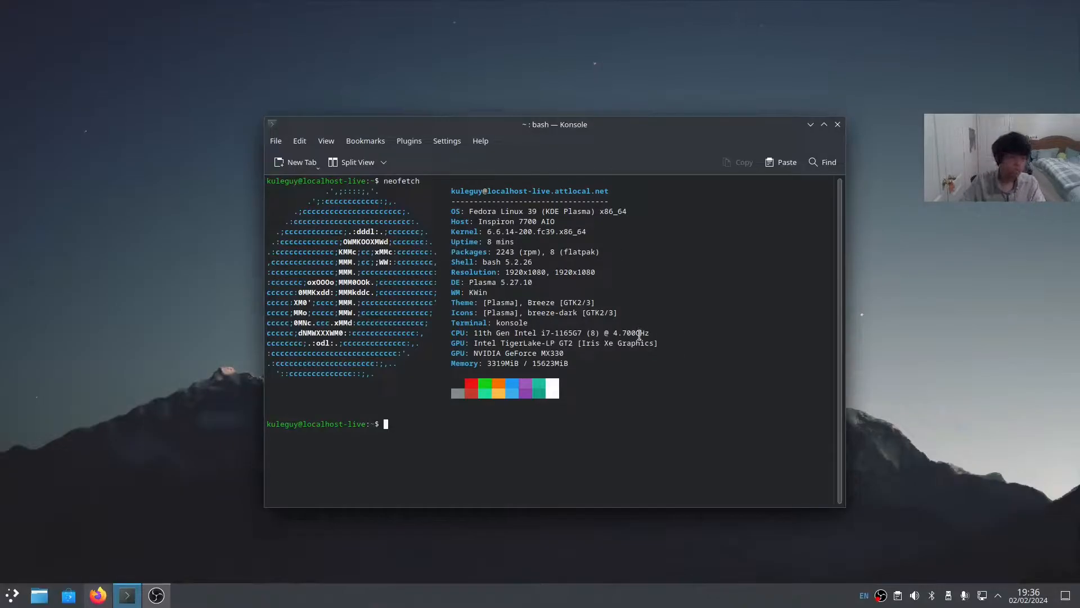
pyautogui.click(11, 594)
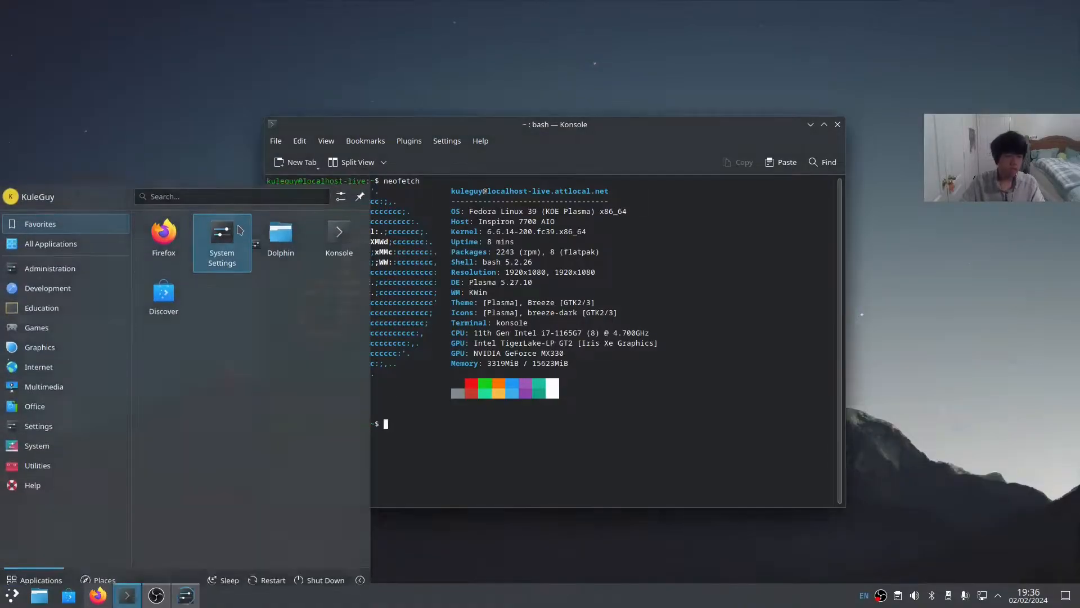
pyautogui.click(222, 237)
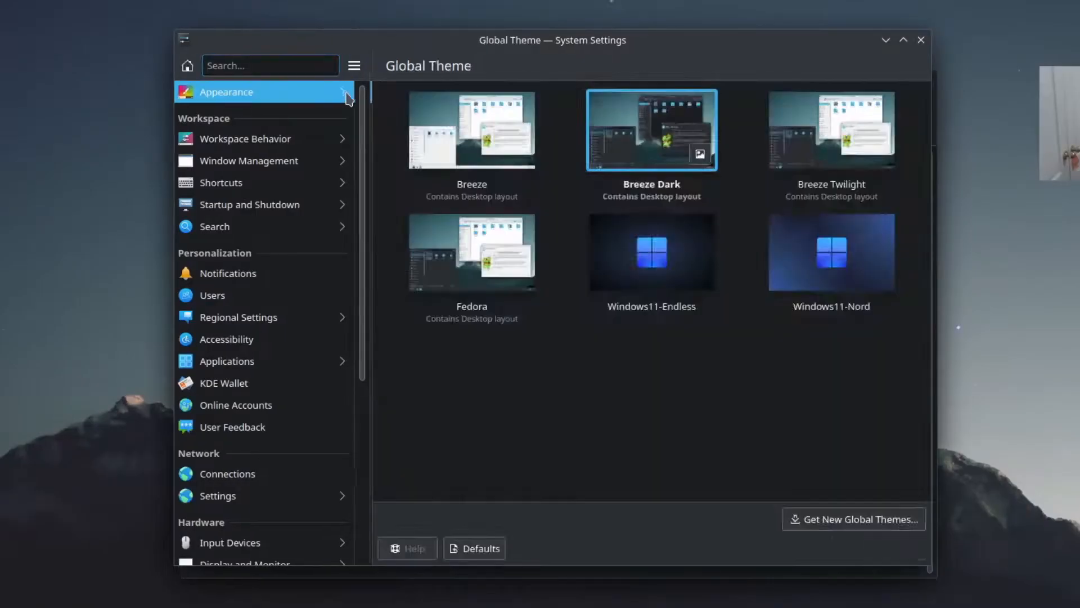
pyautogui.click(225, 92)
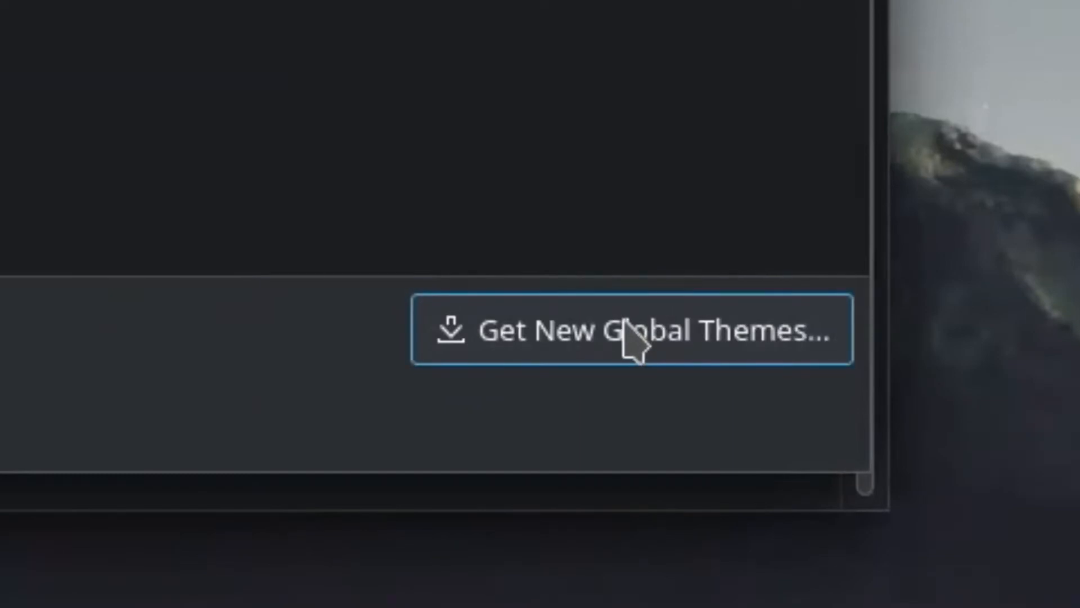
# Install global themes, then select Windows11-Endless and apply it
pyautogui.click(627, 333)
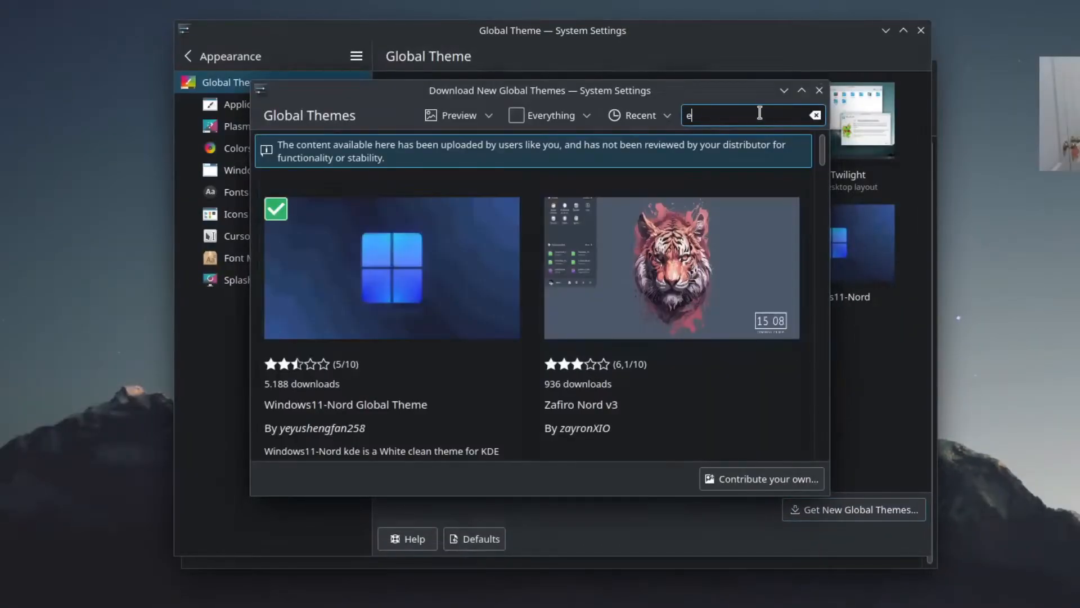
pyautogui.click(819, 90)
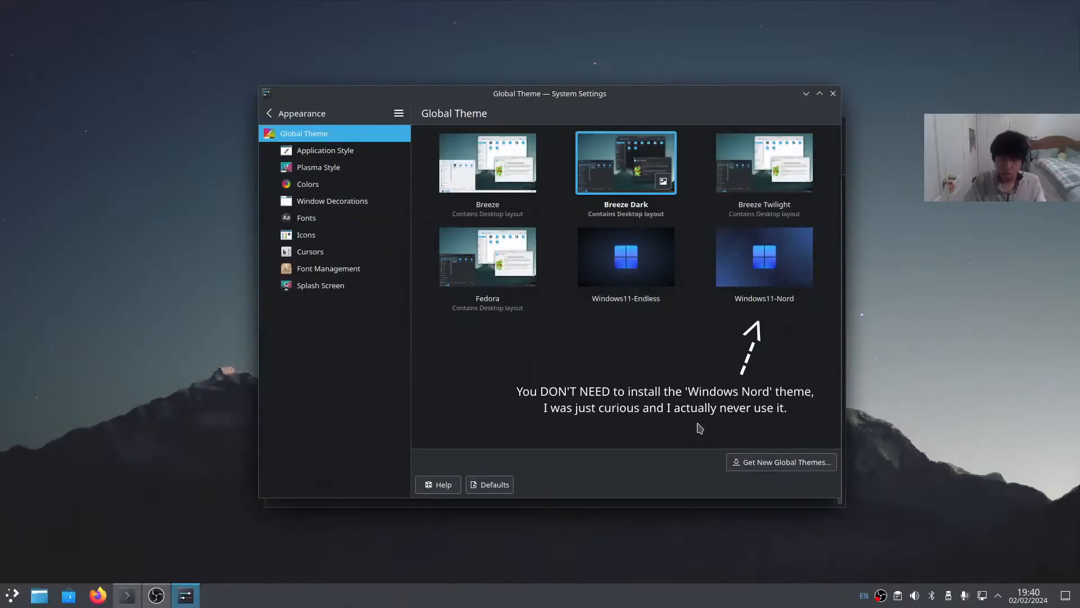
pyautogui.click(626, 257)
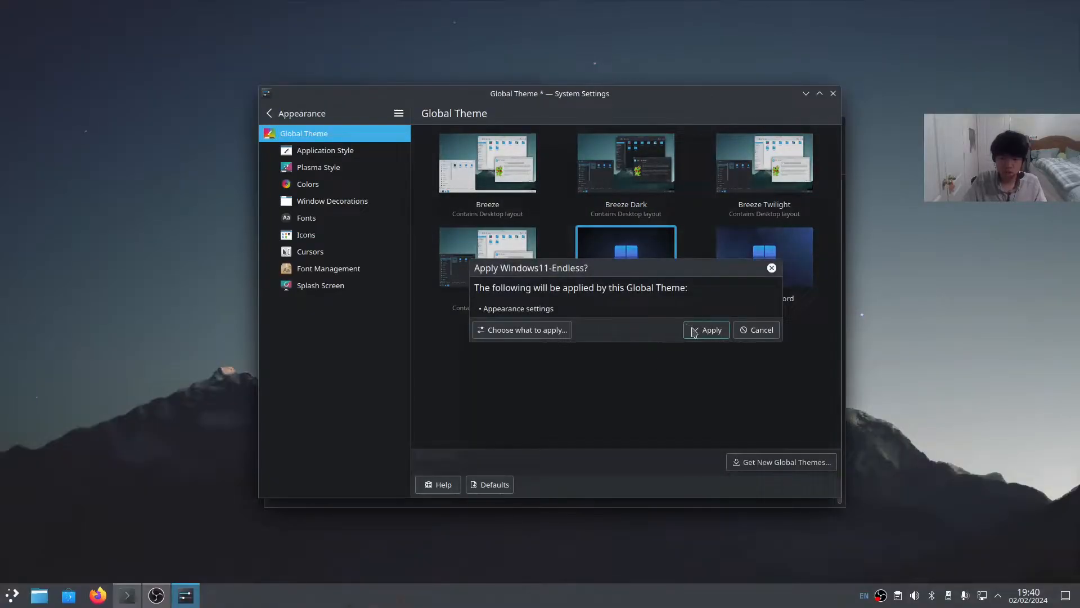
pyautogui.click(712, 330)
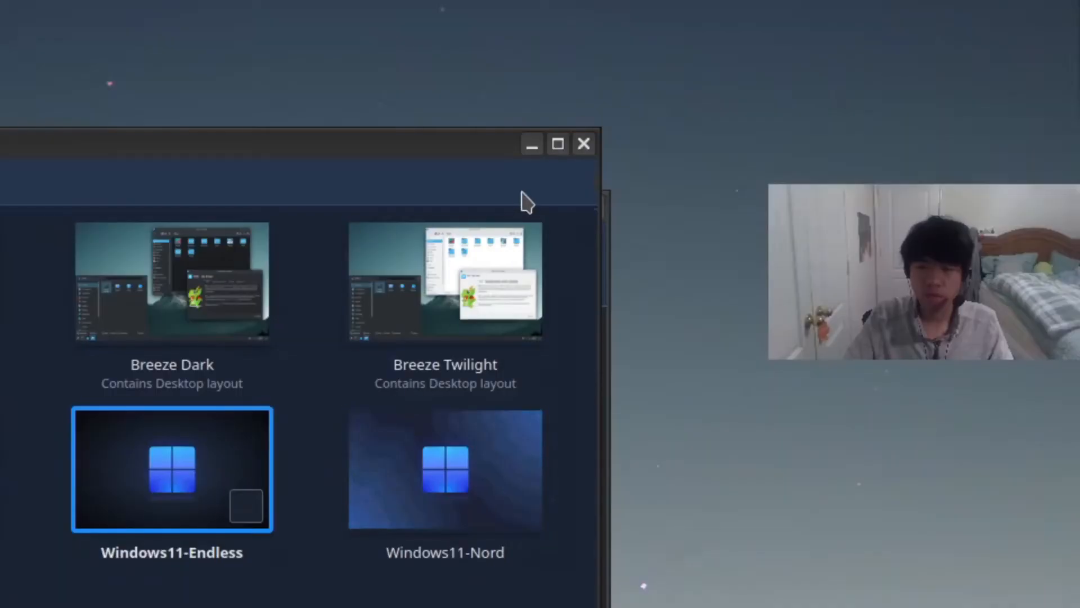
pyautogui.moveTo(538, 184)
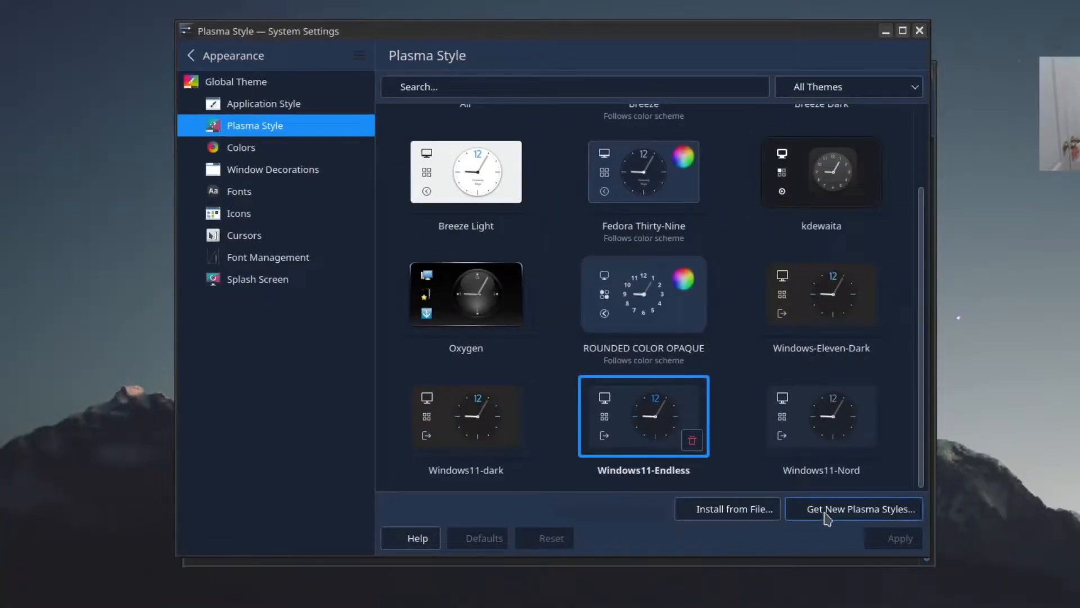
# Search downloadable Plasma styles for 'rounded', then move on to the Colors page
pyautogui.click(853, 509)
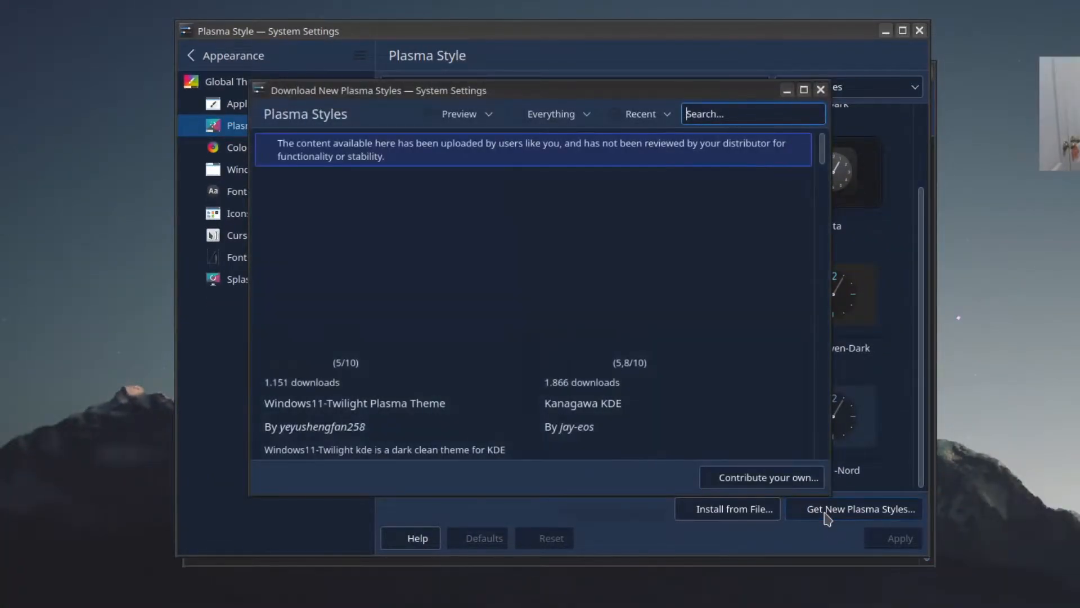
pyautogui.write('rounded')
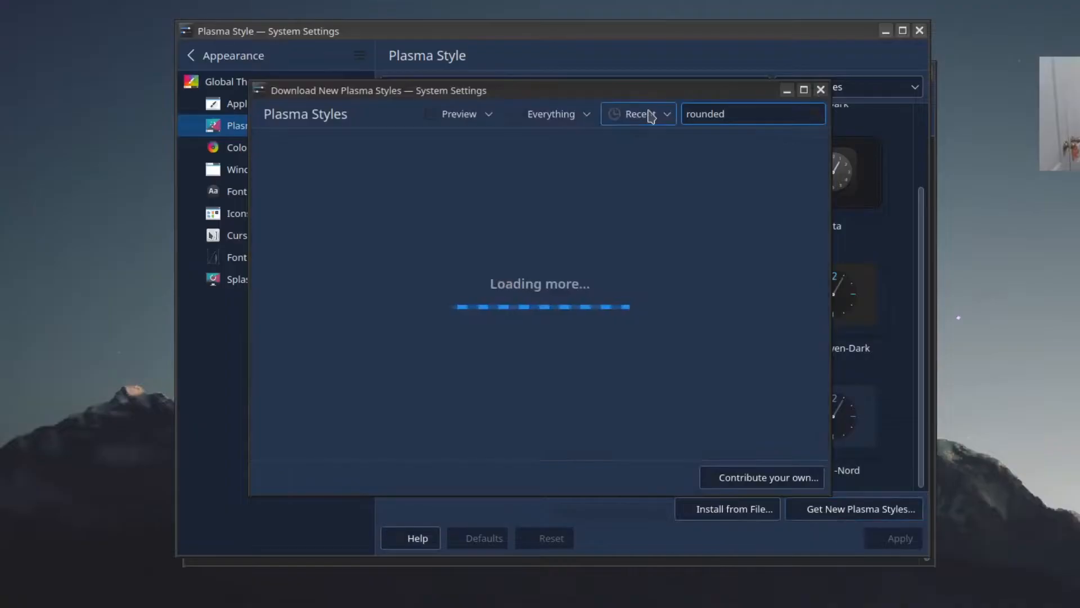
pyautogui.click(638, 113)
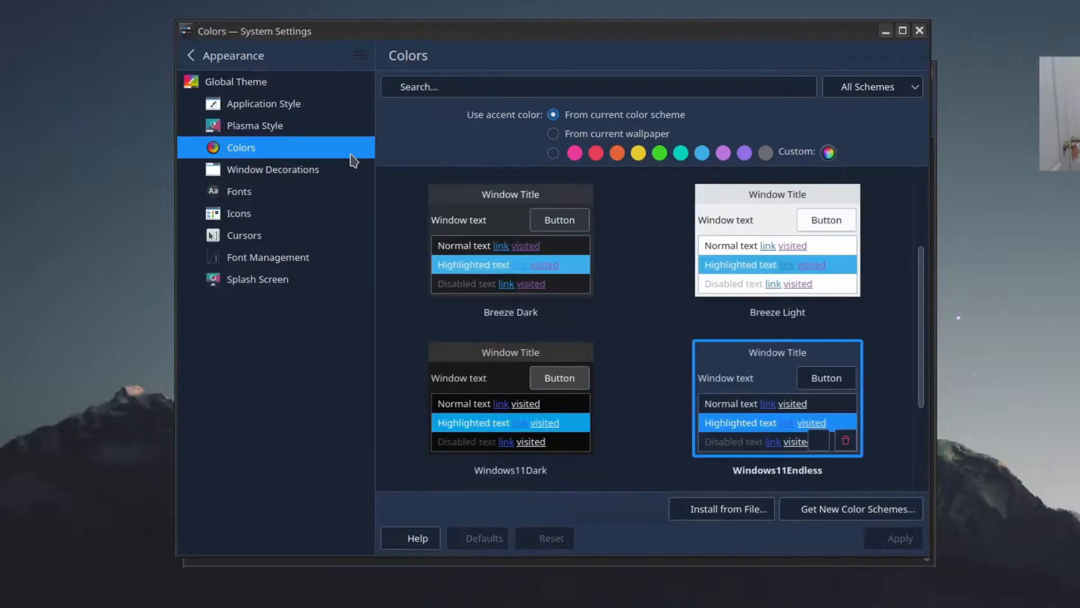
# Search new window decorations for 'la', then apply Lavanda-Sea-Dark
pyautogui.scroll(-3)
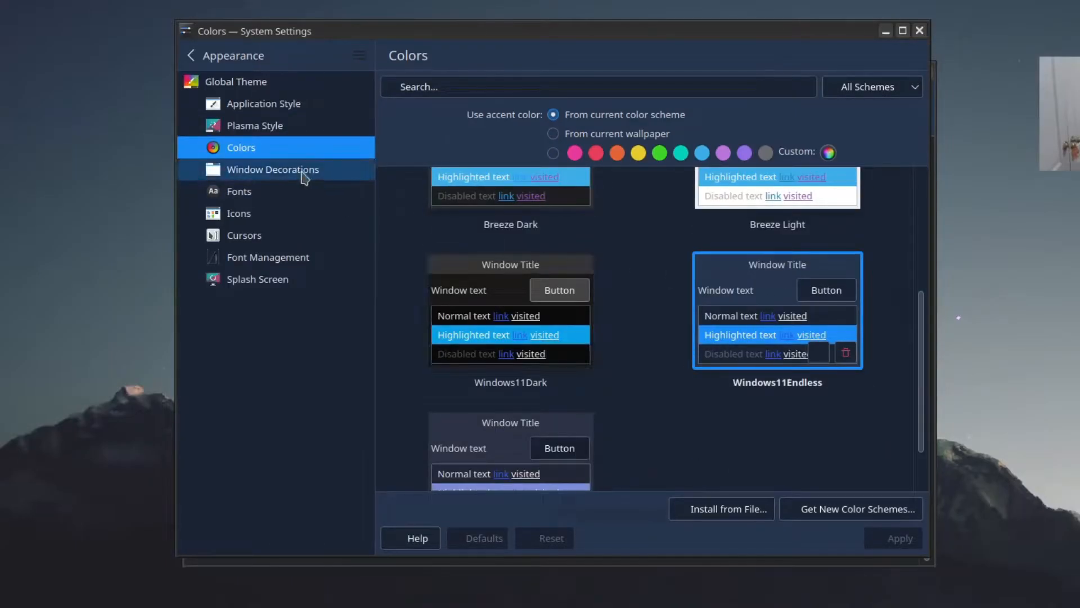
pyautogui.click(272, 169)
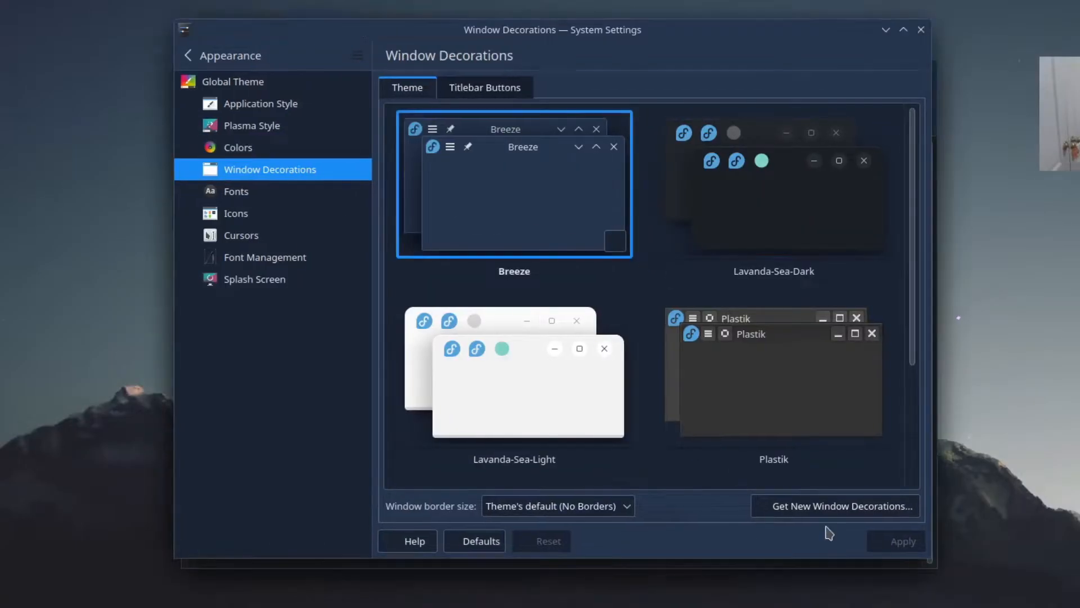
pyautogui.click(835, 506)
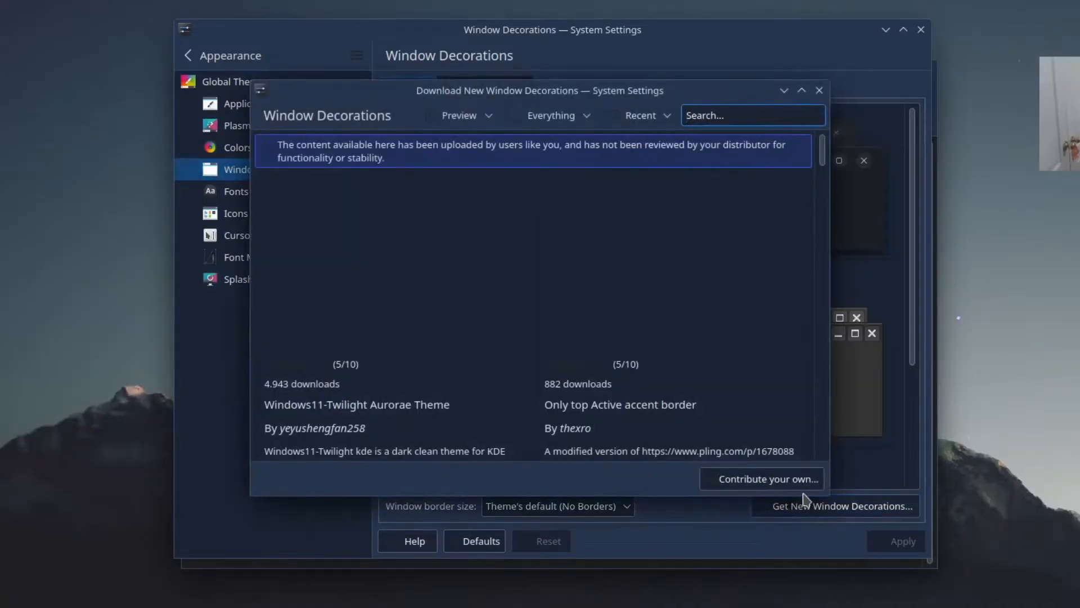
pyautogui.write('lavanda')
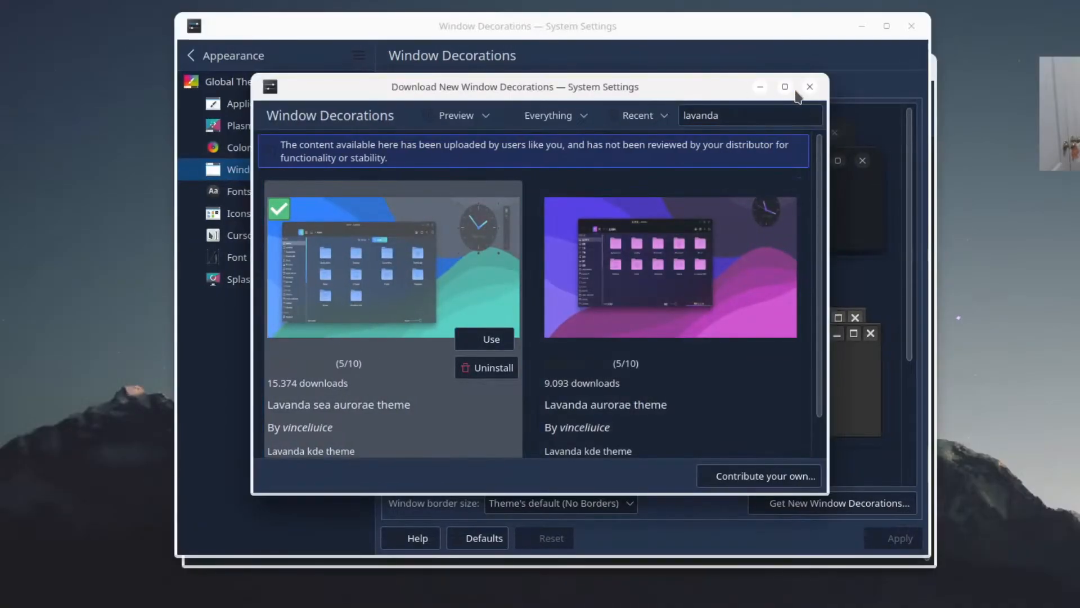
pyautogui.click(811, 86)
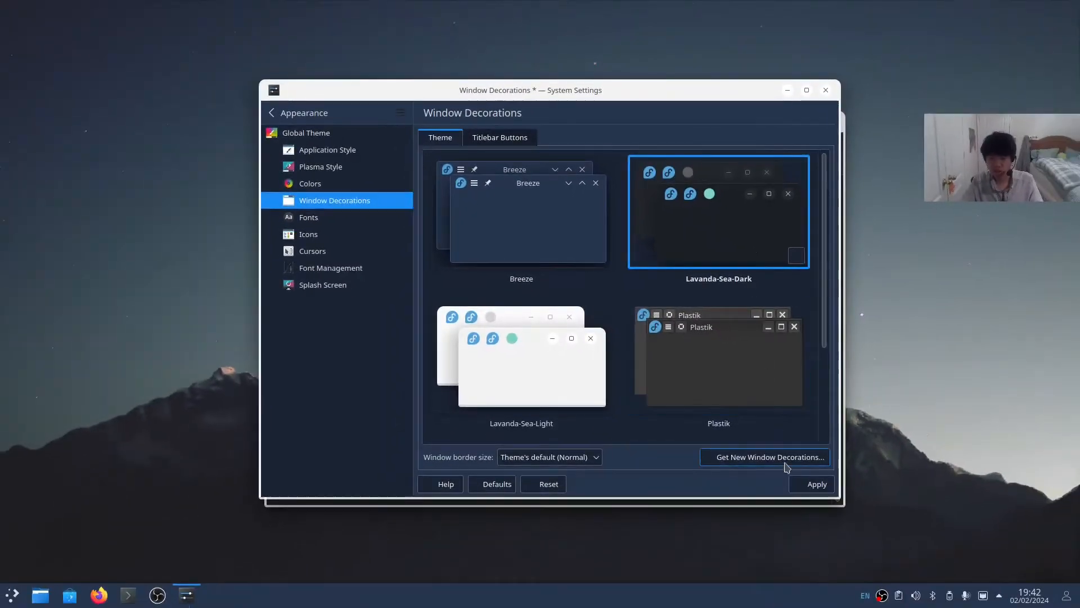
pyautogui.click(817, 484)
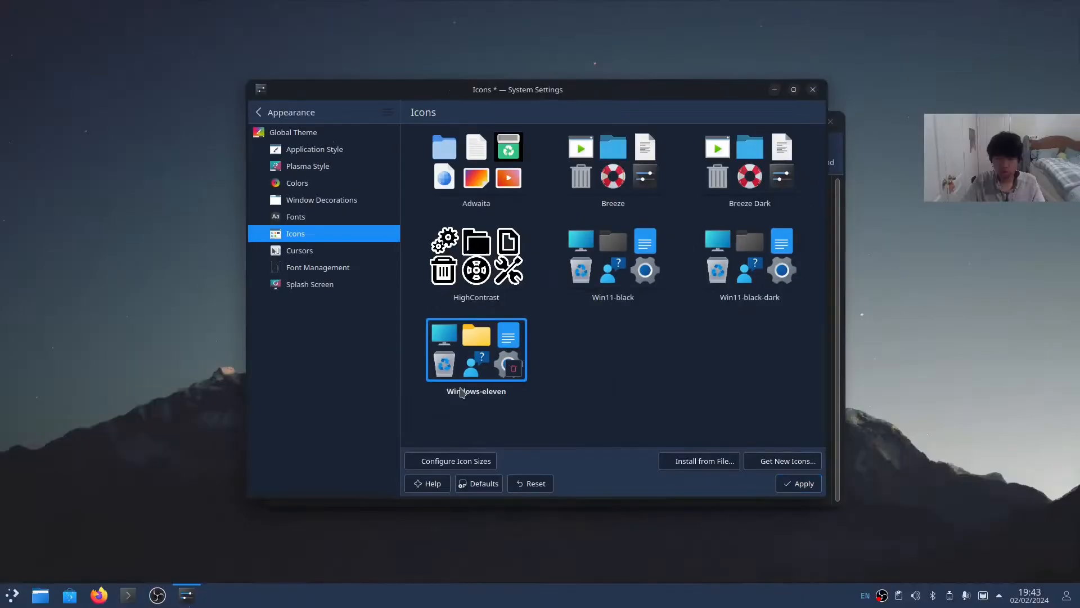
# Apply the Windows-eleven icon theme and pick the Windows11-Nord splash screen
pyautogui.click(799, 484)
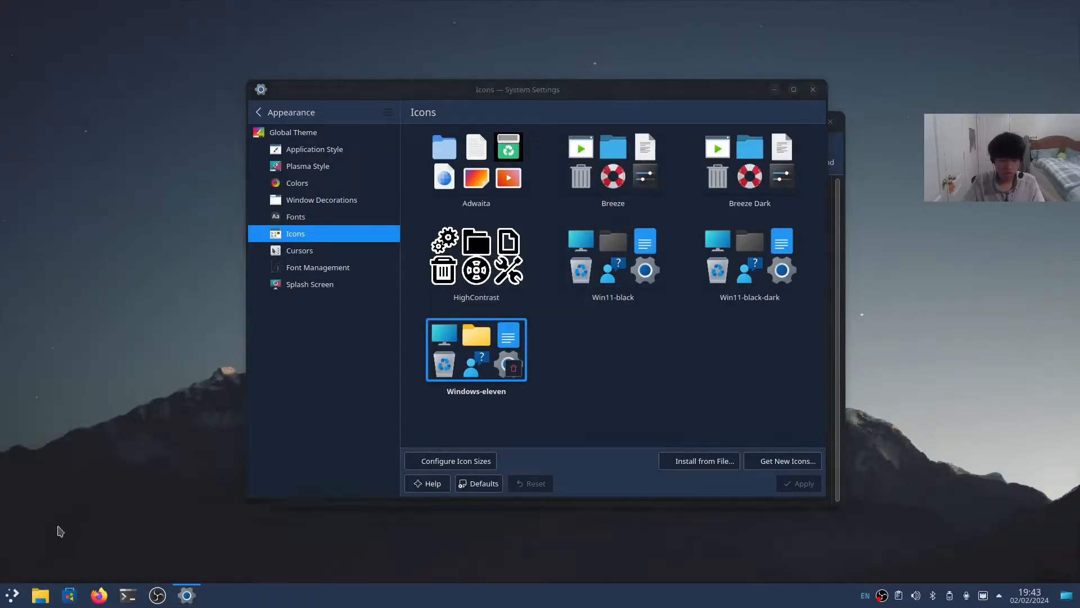
pyautogui.click(11, 597)
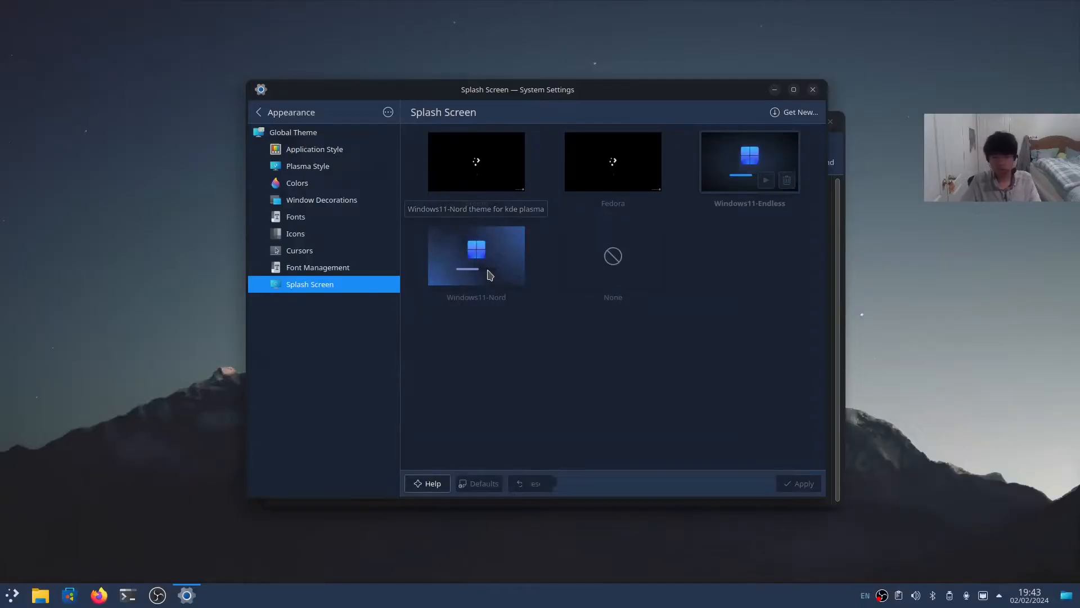
pyautogui.click(476, 255)
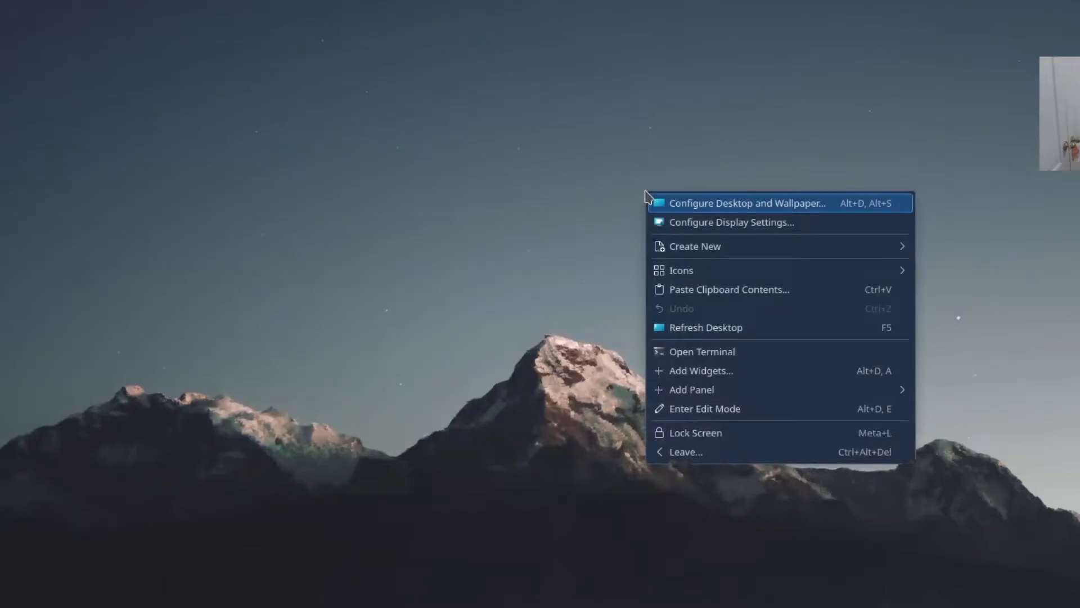
# Set the desktop wallpaper to the blue Windows 11 bloom image
pyautogui.click(747, 202)
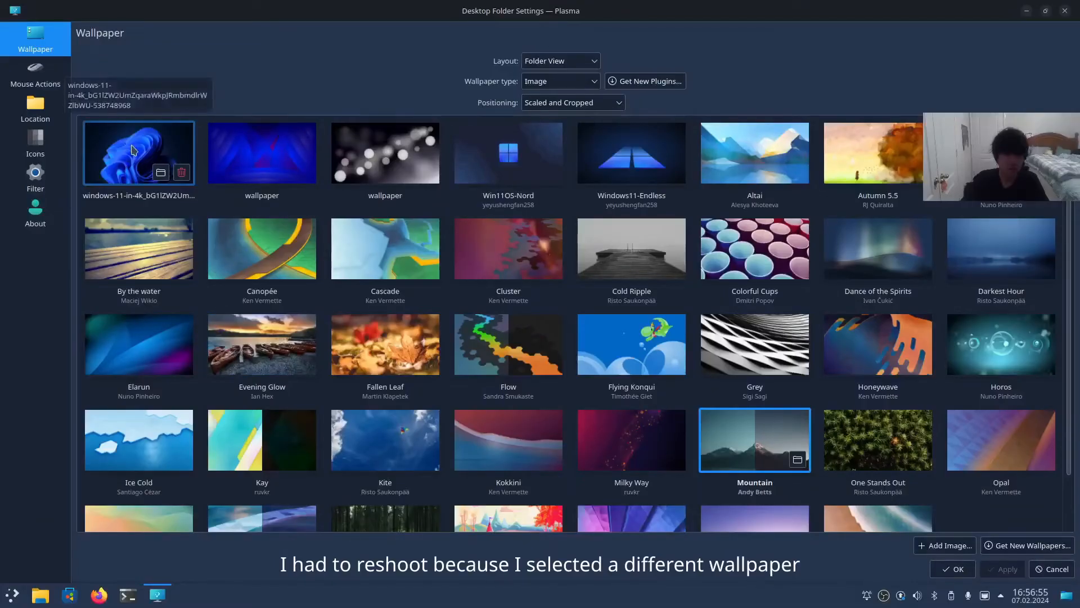
pyautogui.click(138, 153)
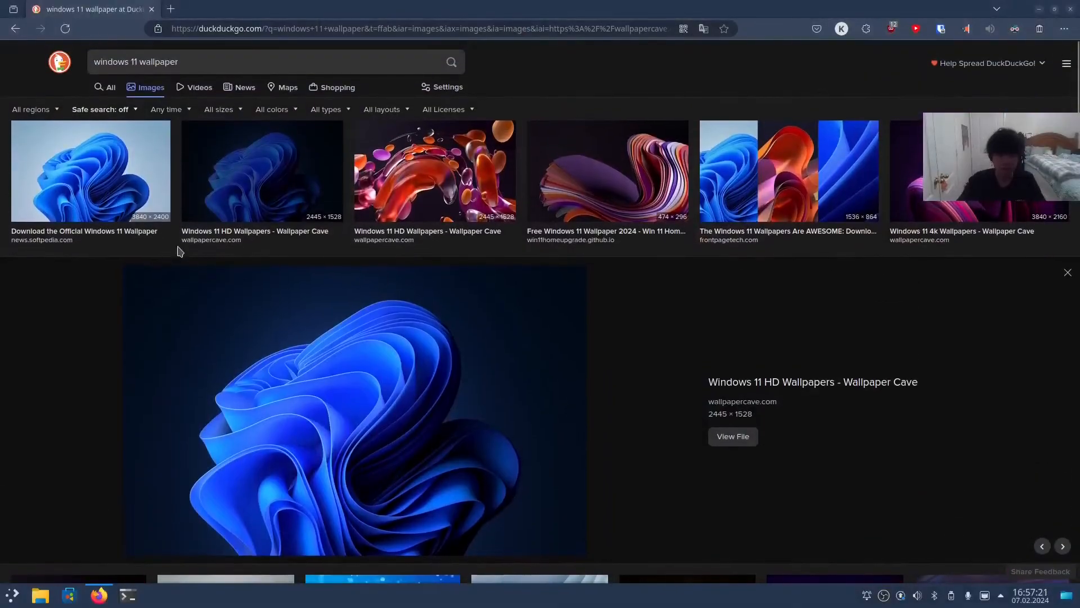
pyautogui.scroll(-3)
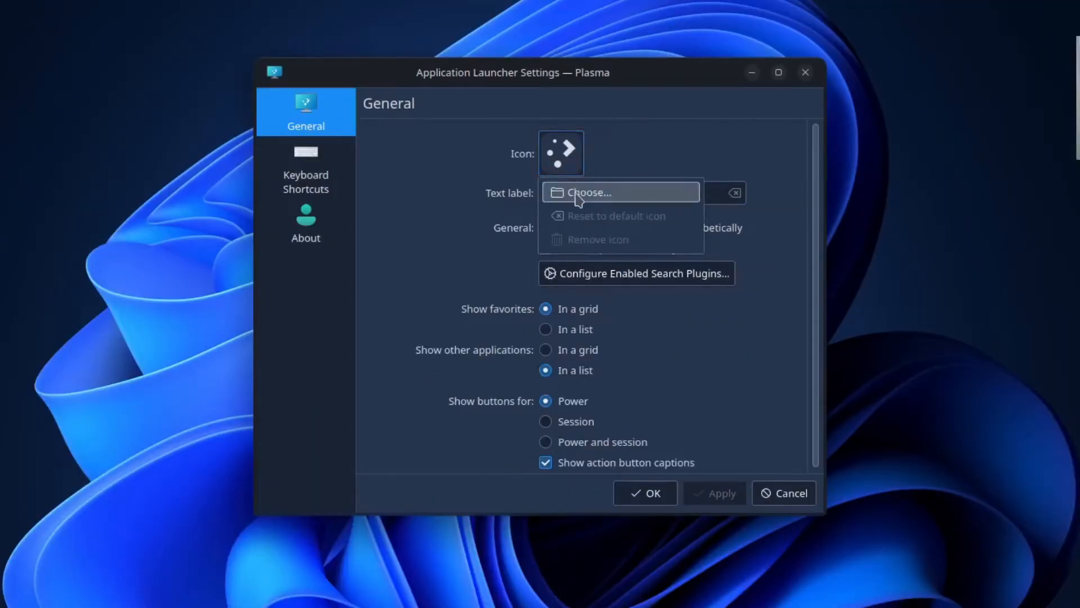
# Set the launcher icon to distributor-logo-windows
pyautogui.click(589, 193)
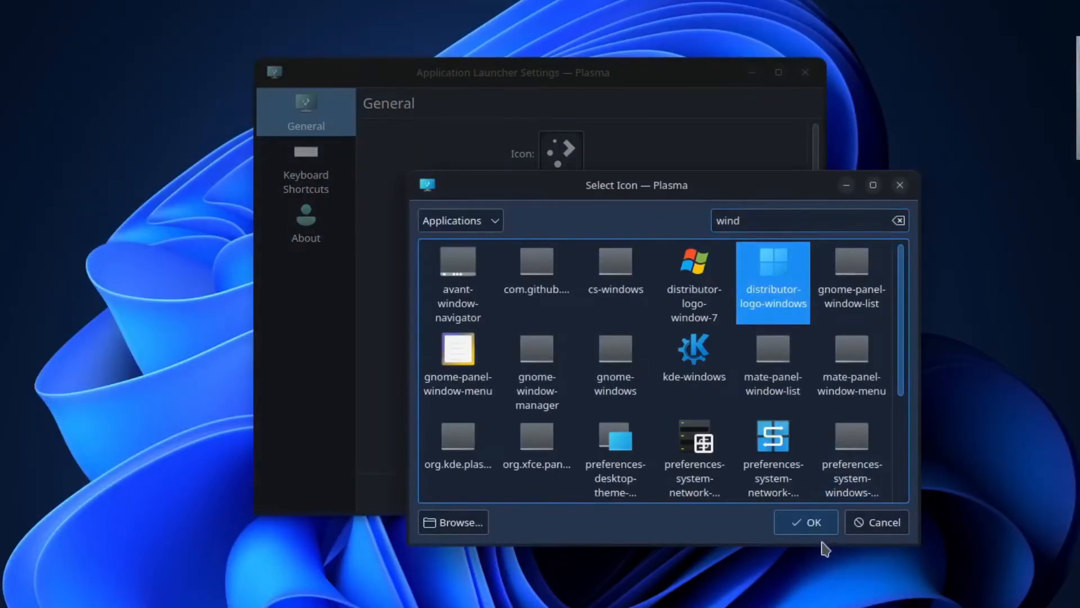
pyautogui.click(806, 522)
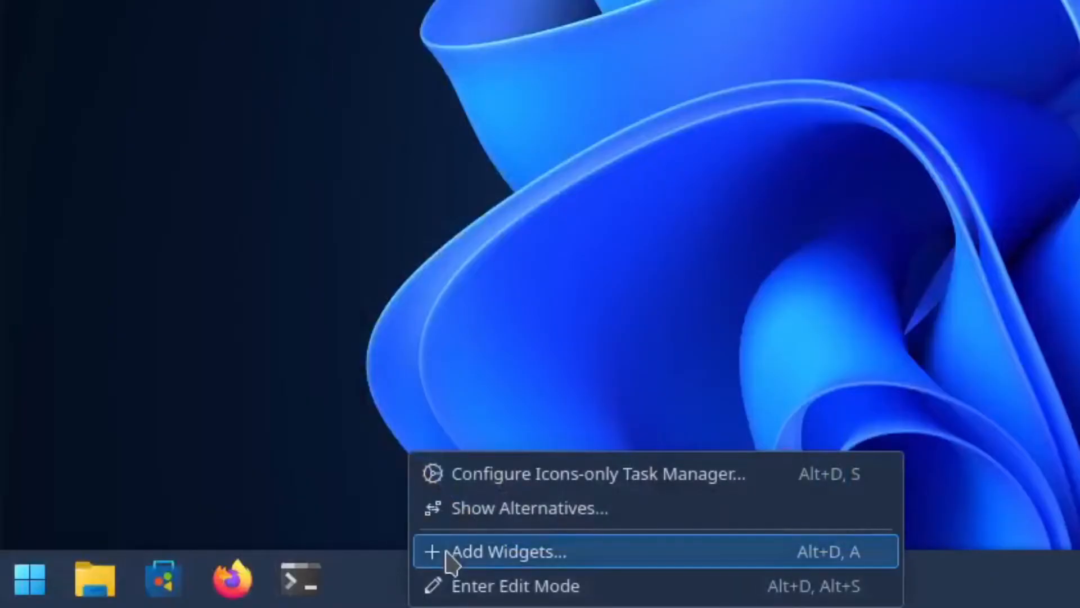
# Add a search widget to the panel and remove the pager
pyautogui.click(499, 556)
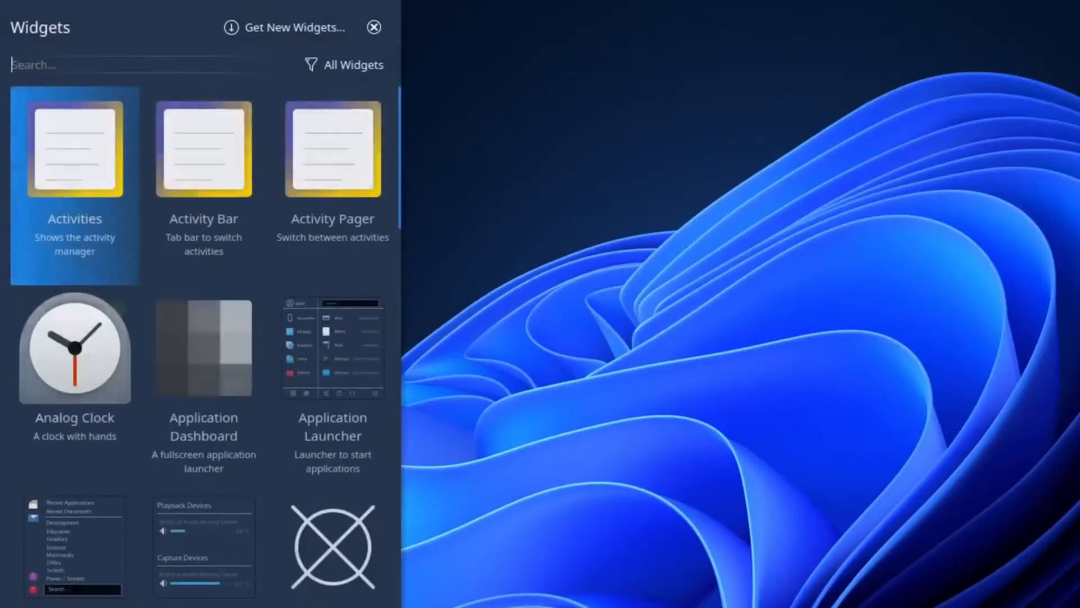
pyautogui.write('sear')
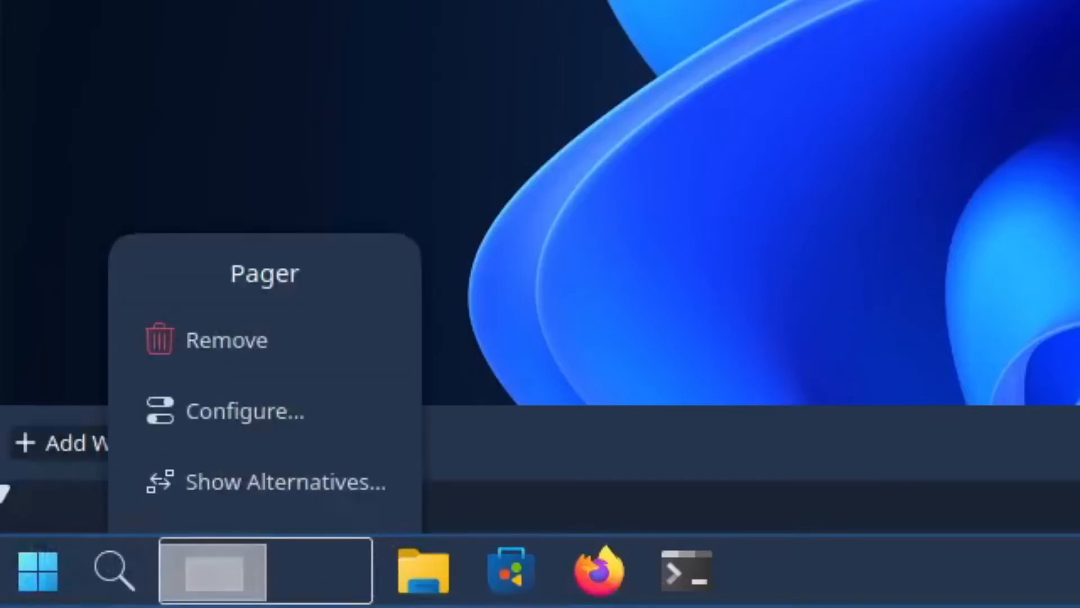
pyautogui.click(225, 339)
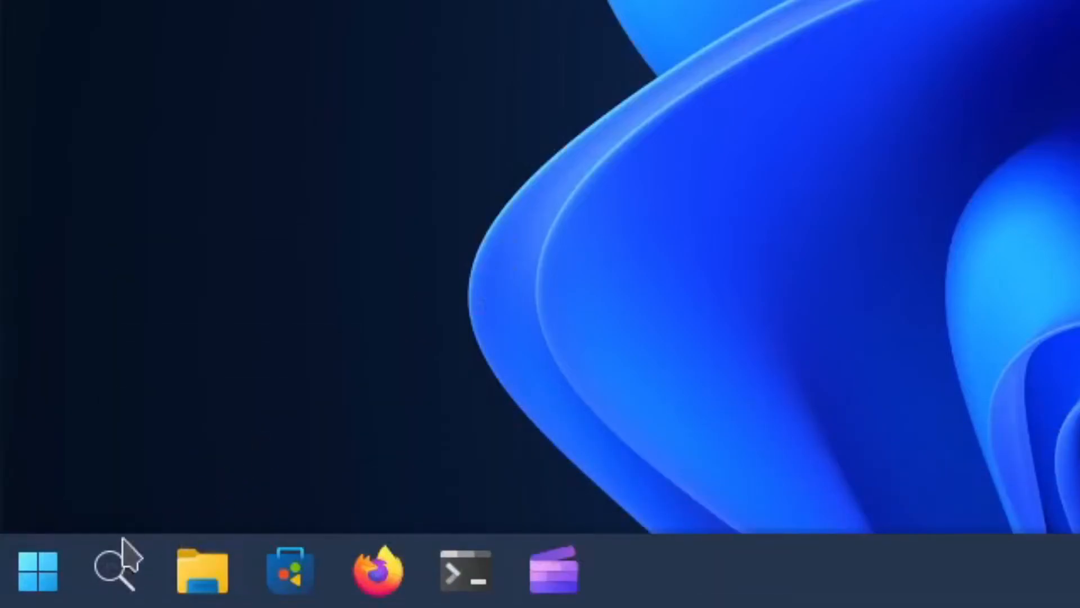
# Find and open the Login Screen (SDDM) settings via 'login screen' search
pyautogui.click(114, 574)
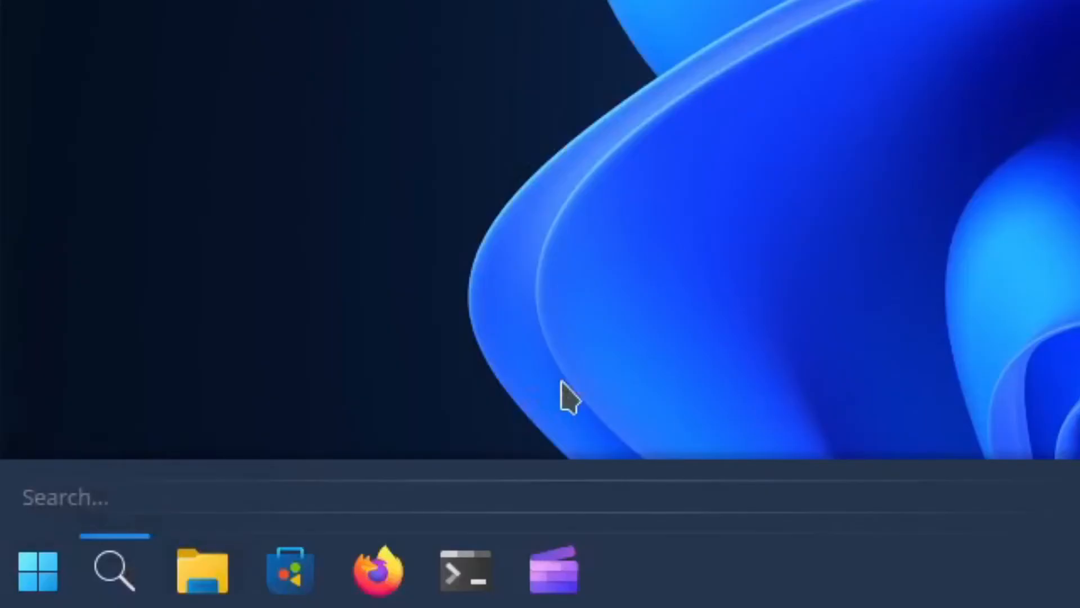
pyautogui.write('login screen')
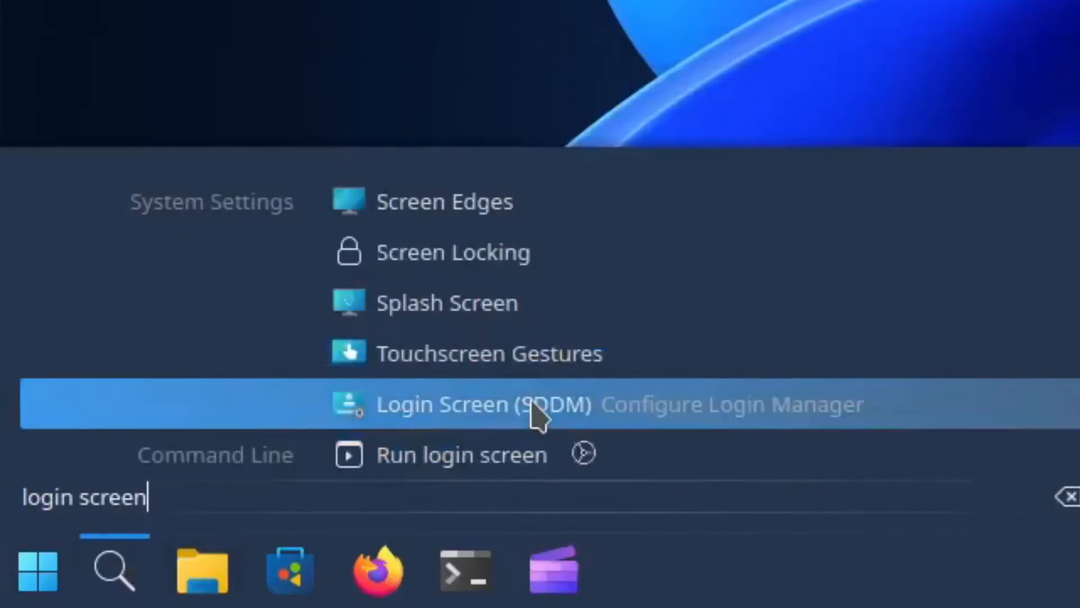
pyautogui.click(482, 404)
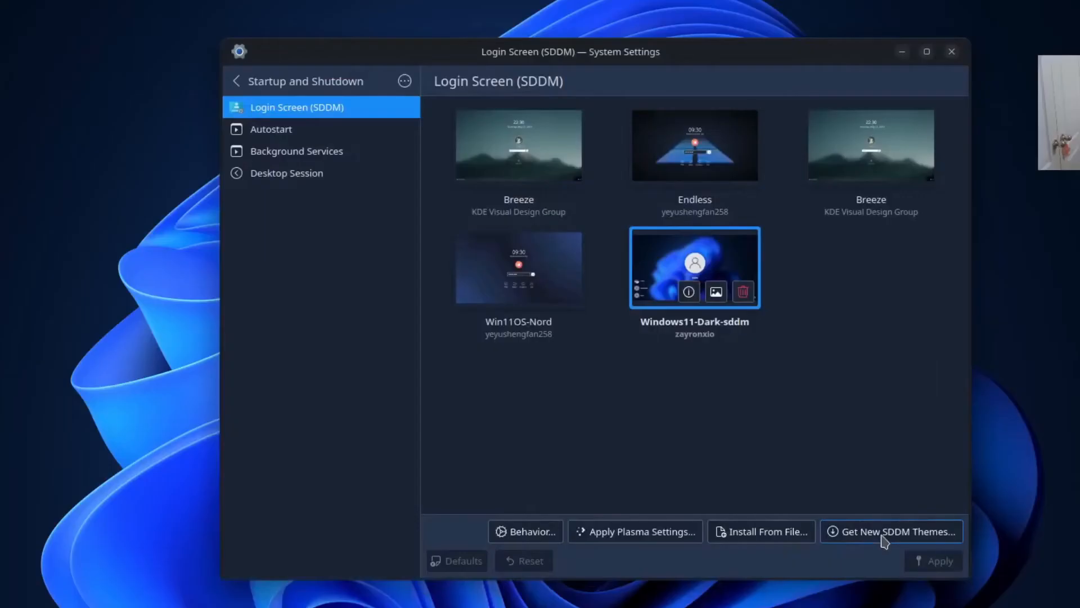
# Search new SDDM themes for 'windows 11' and install the Windows 11 dark theme
pyautogui.click(893, 531)
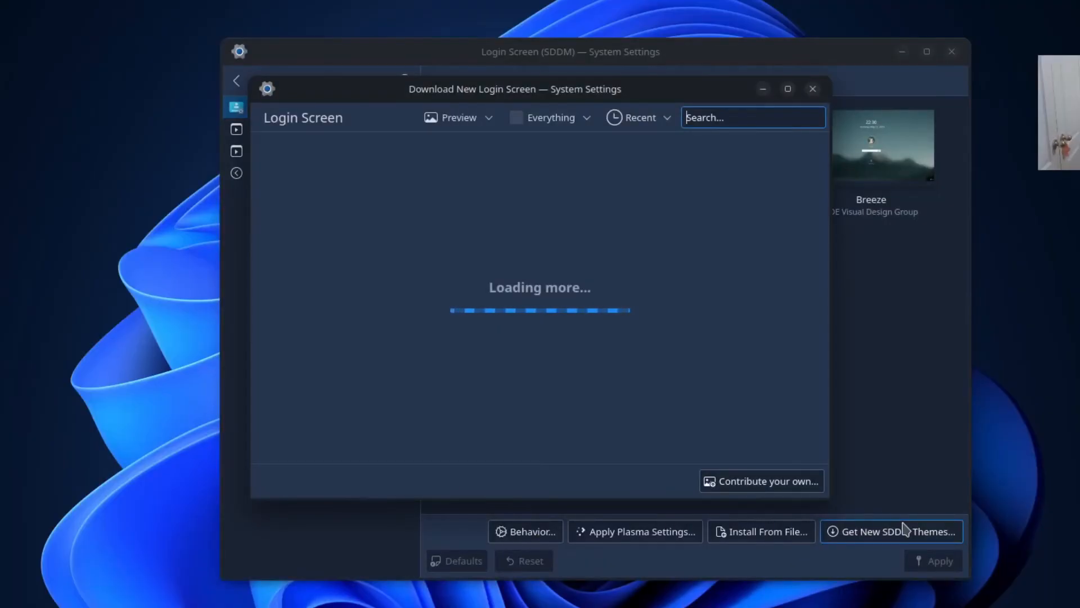
pyautogui.write('windows 11')
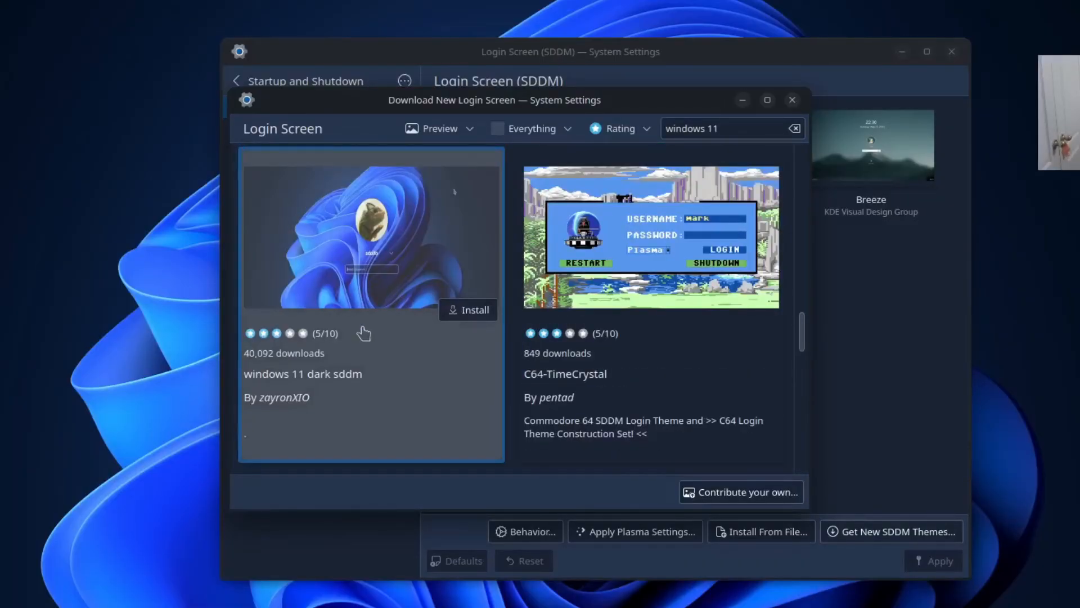
pyautogui.click(468, 309)
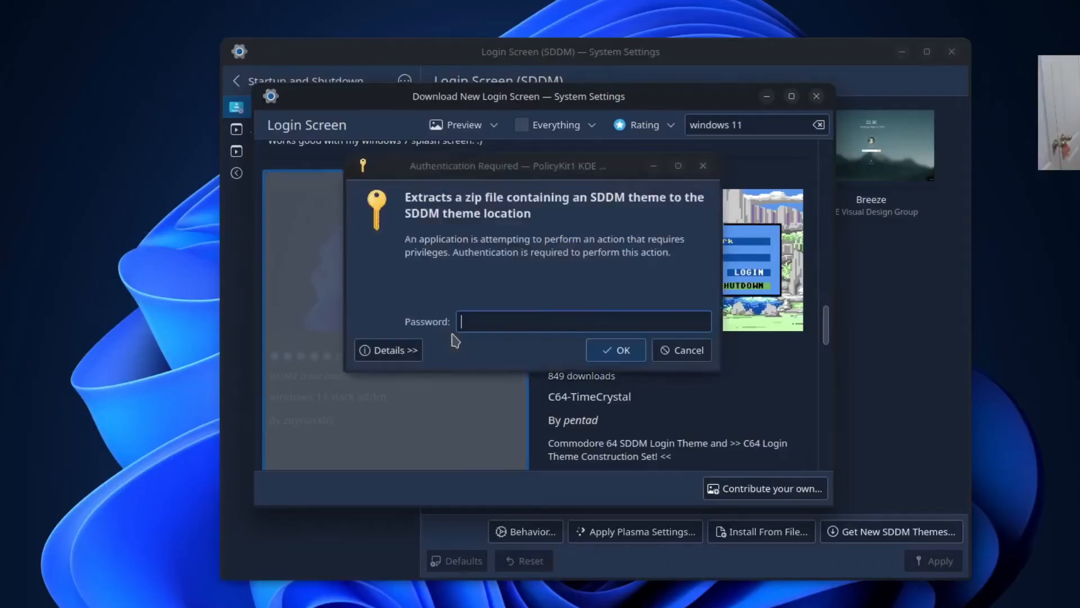